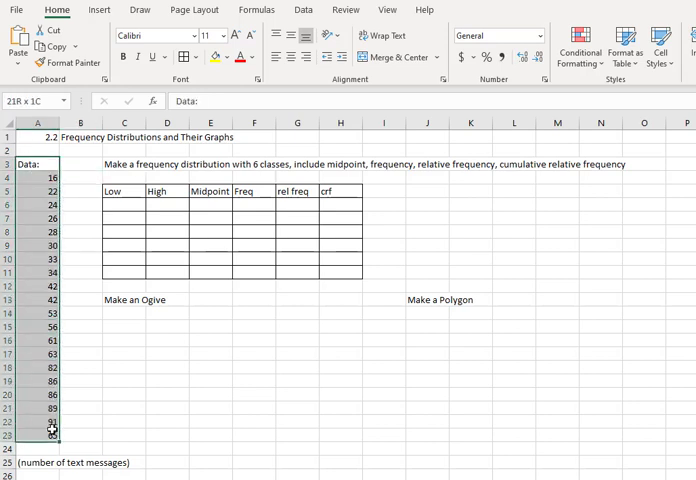
Sort the text-message data in A4:A23 ascending, running from 16 to 91.
click(82, 373)
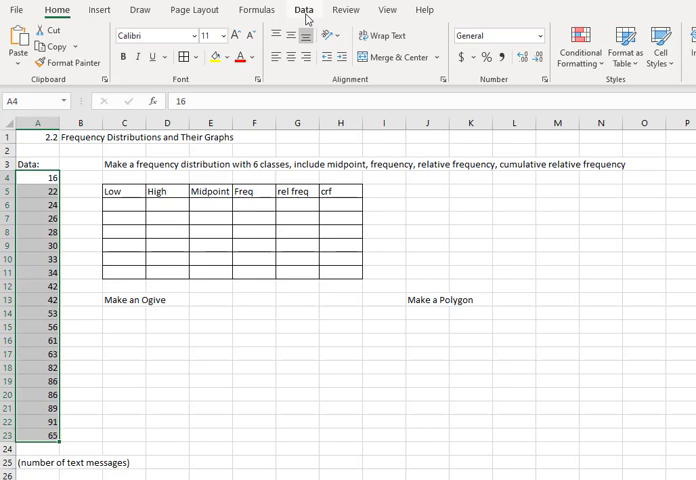
click(303, 10)
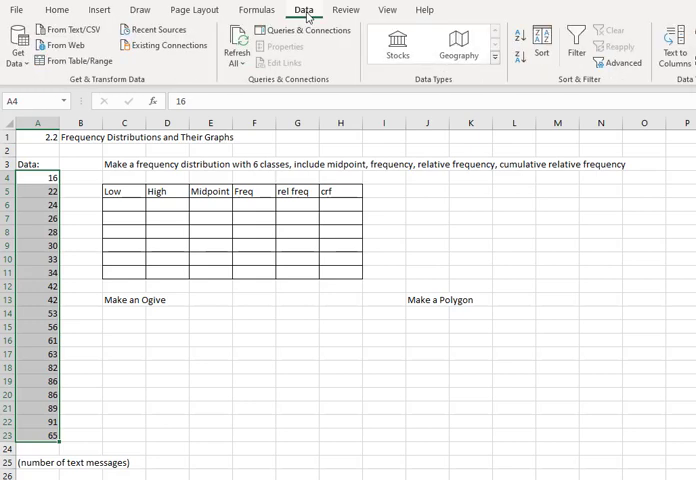
mouse_move(584, 87)
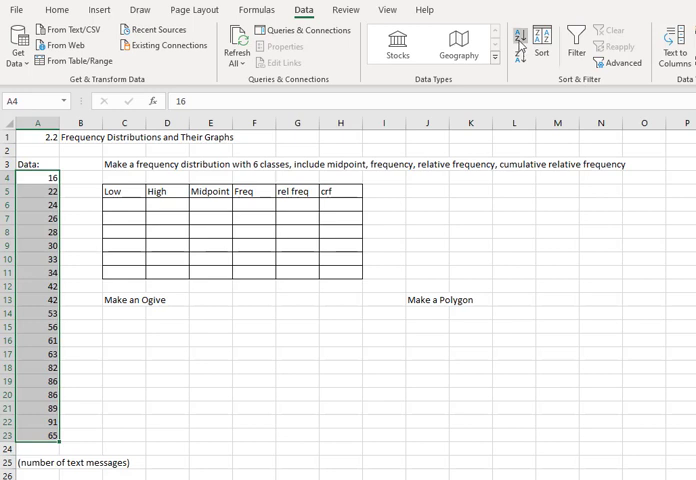
mouse_move(521, 44)
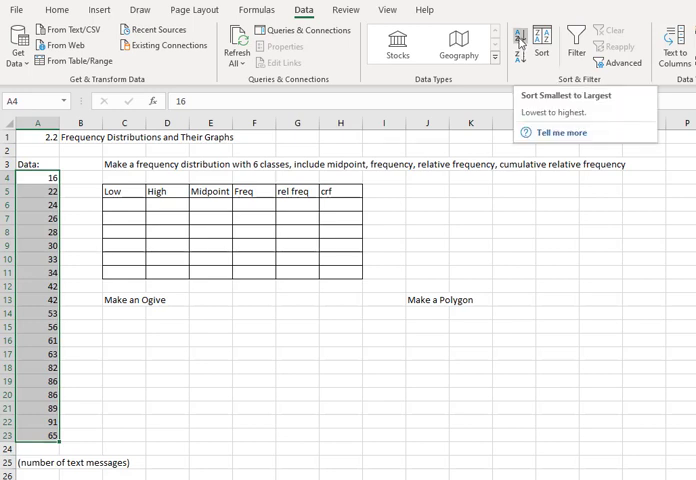
click(524, 42)
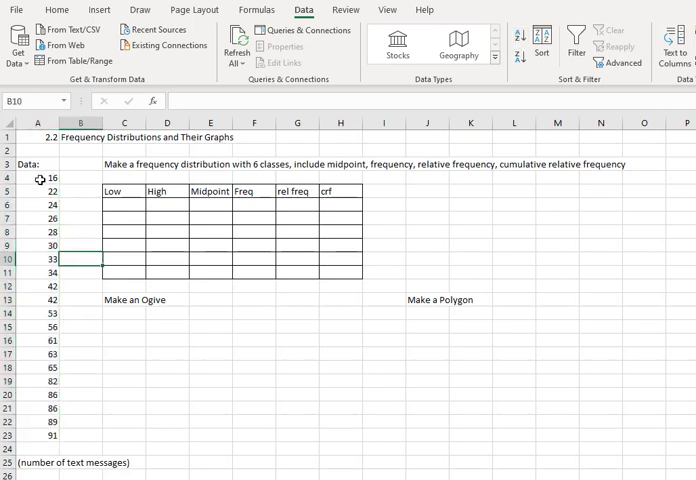
Enter 15 as the first lower class limit in C6.
click(38, 436)
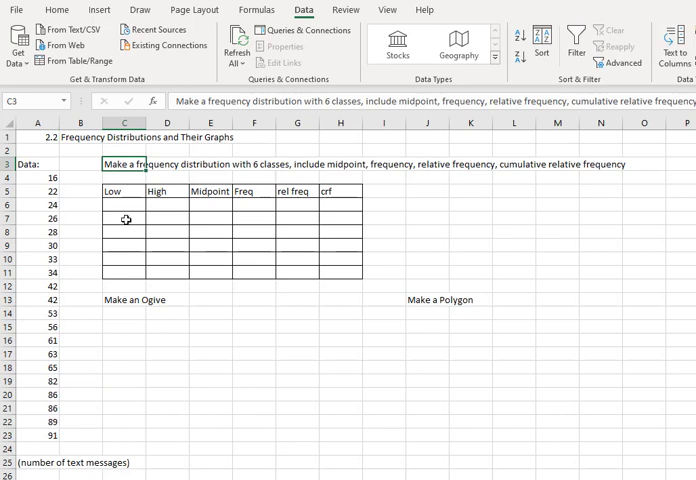
mouse_move(157, 215)
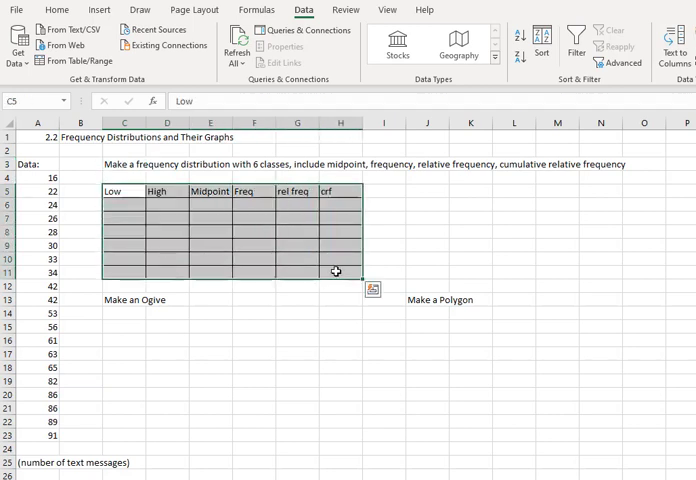
click(425, 204)
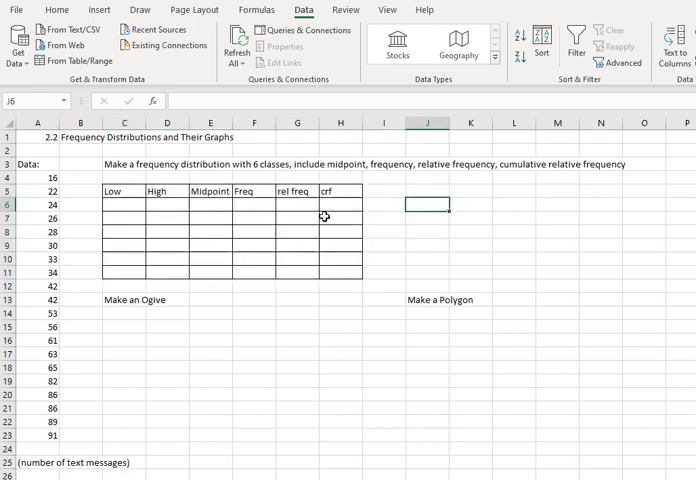
click(124, 204)
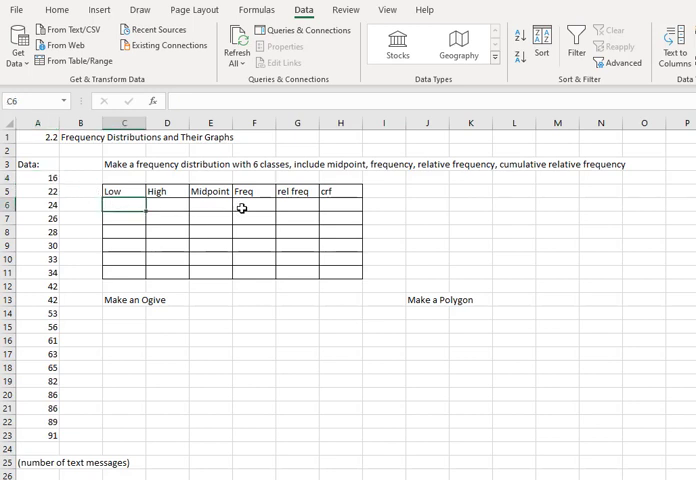
text(15)
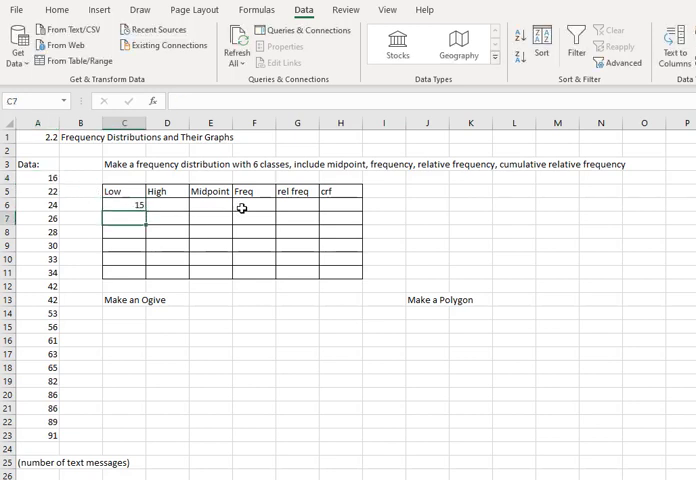
click(470, 205)
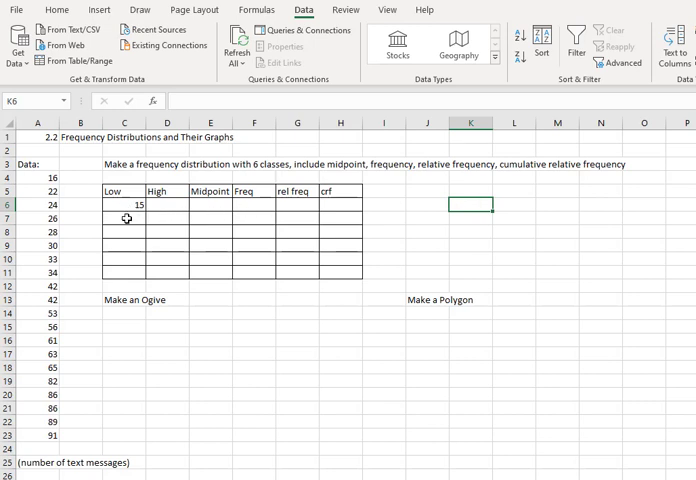
click(123, 218)
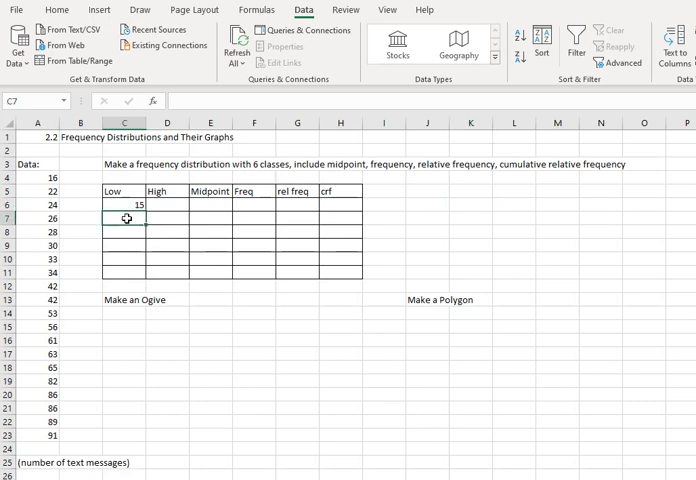
Compute the class width =(A23-A4)/6 (12.5) in K7 and note 'Width: 13' in K8.
click(471, 218)
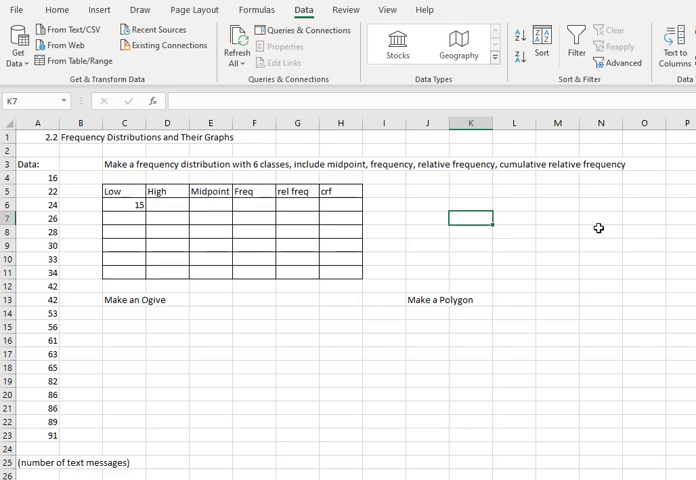
text(=()
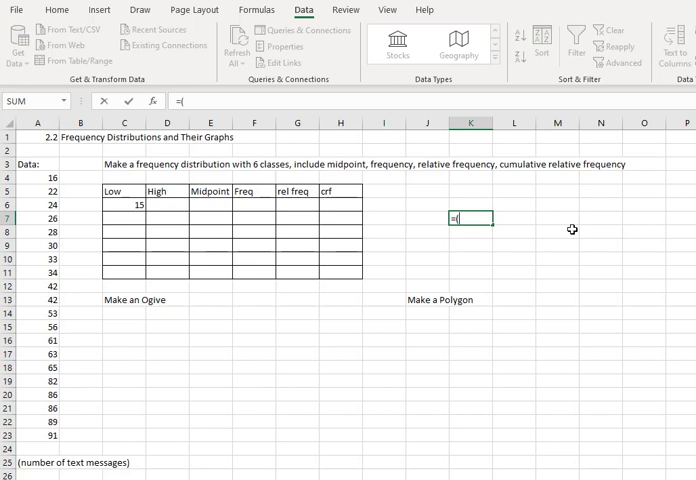
mouse_move(118, 398)
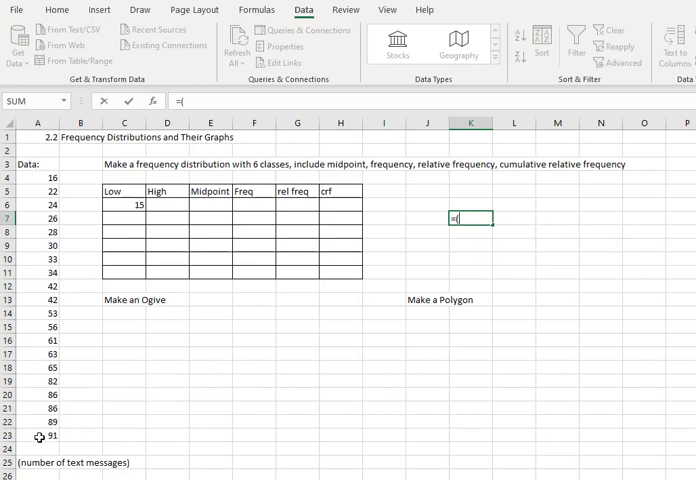
click(37, 432)
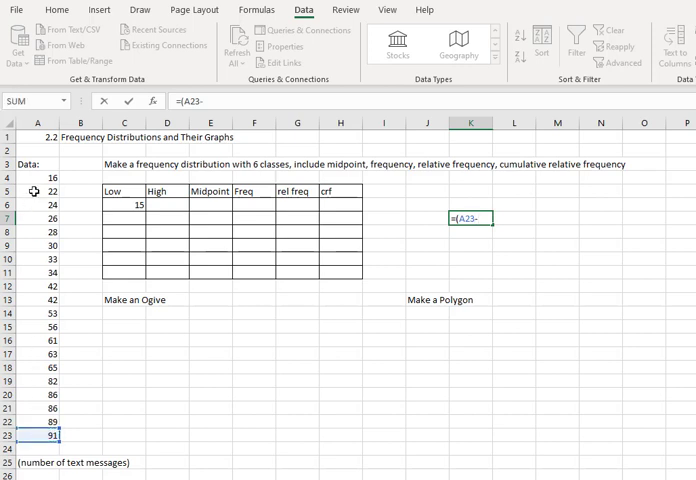
click(38, 178)
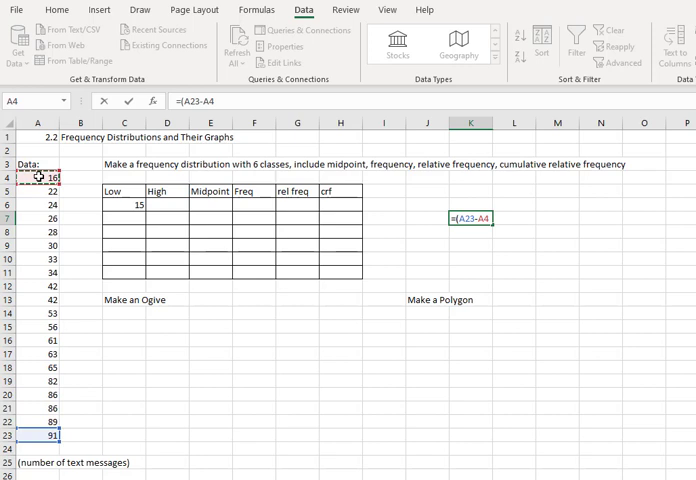
text(/)
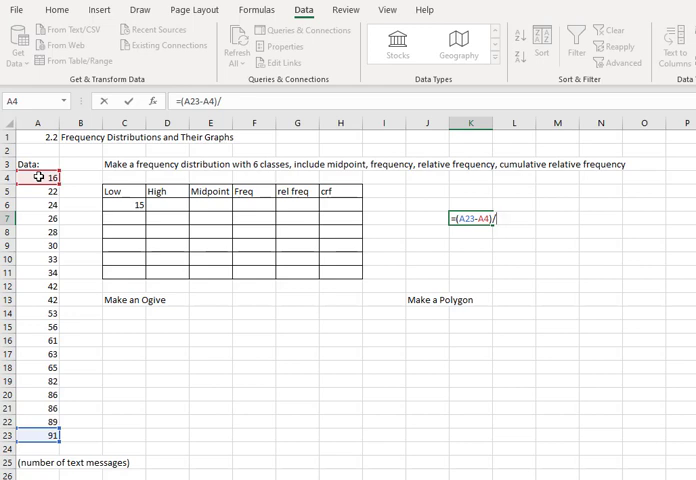
text(6)
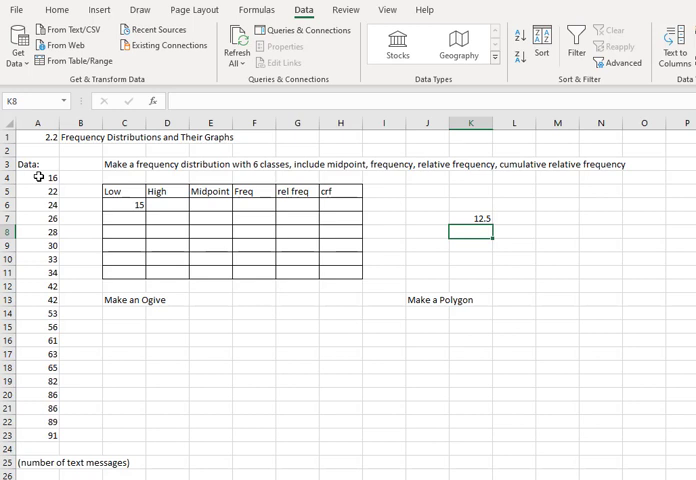
text(Width:)
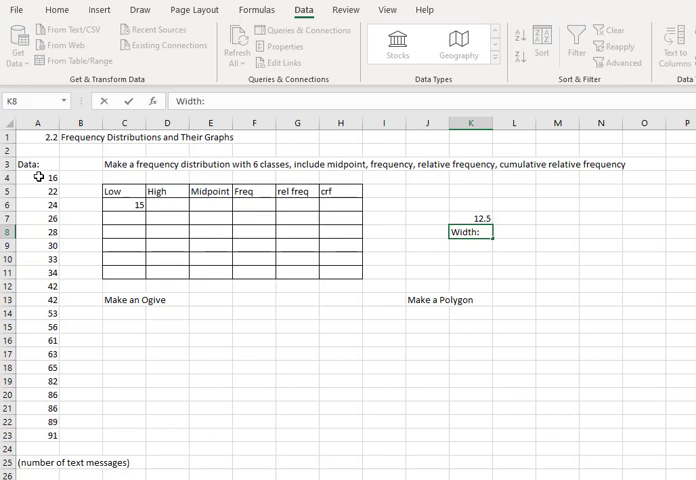
text(13)
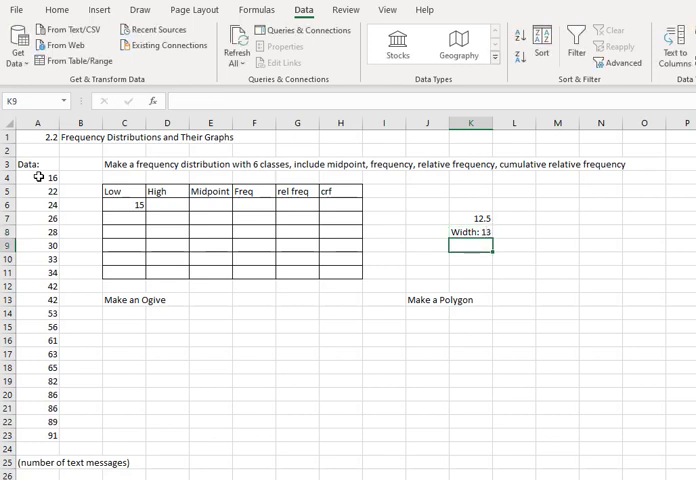
Enter =C6+13 in C7 and fill down, giving lower limits 15, 28, 41, 54, 67, 80.
click(124, 218)
text(=)
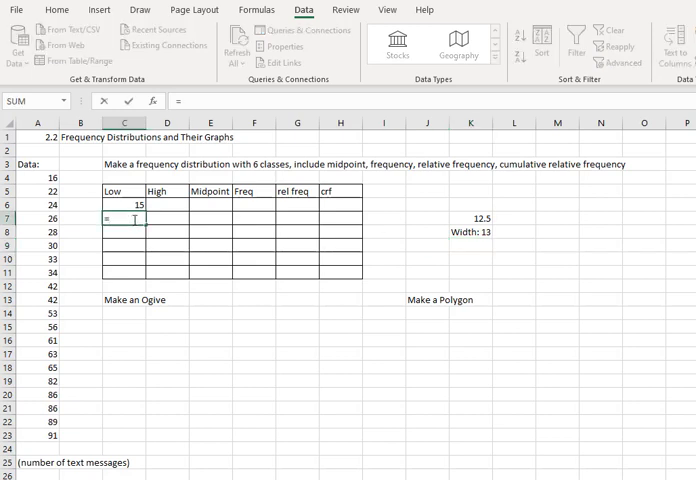
click(124, 207)
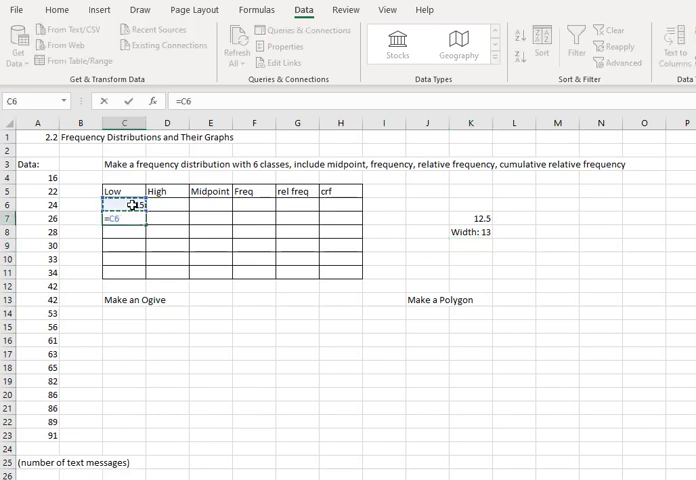
text(=C6+13)
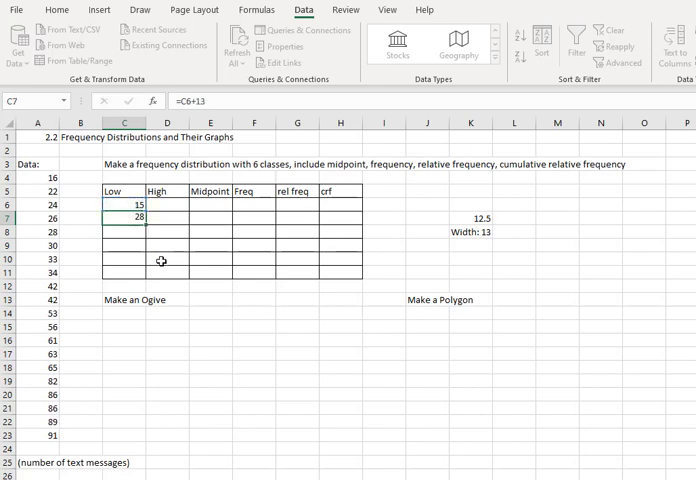
click(124, 234)
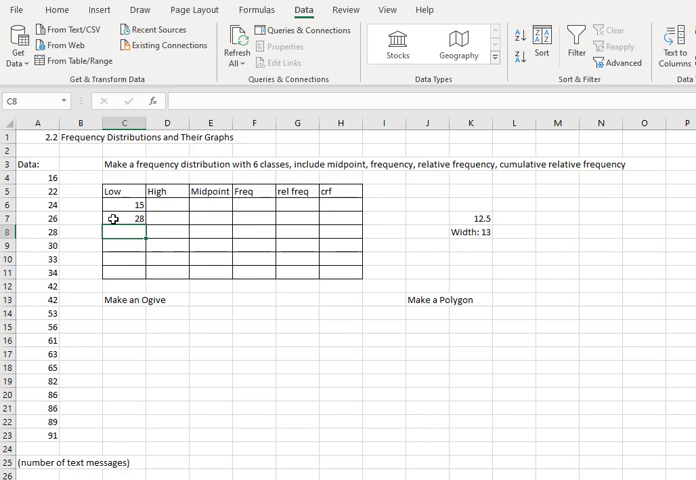
click(123, 220)
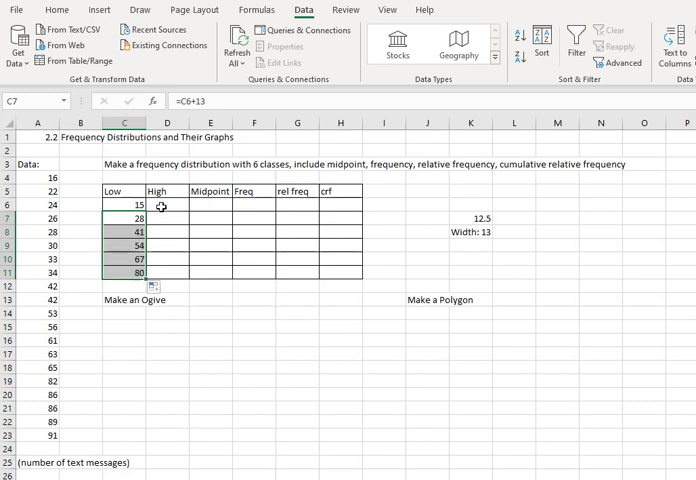
click(166, 201)
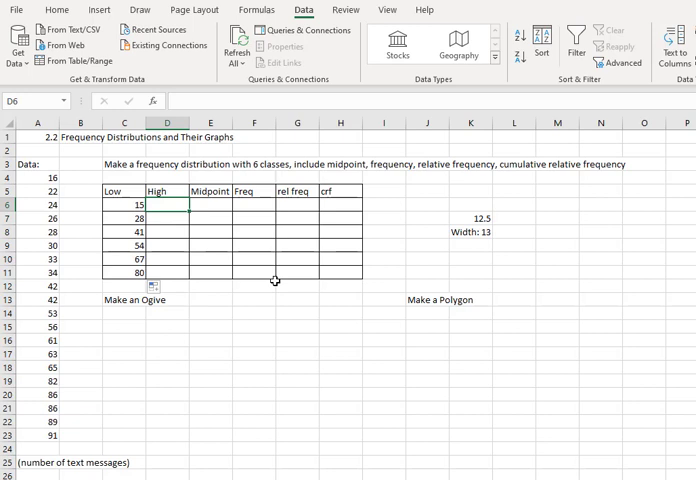
Fill the High column with upper limits 27.9, 40.9, 53.9, 66.9, 79.9, 92.9.
text(27.9)
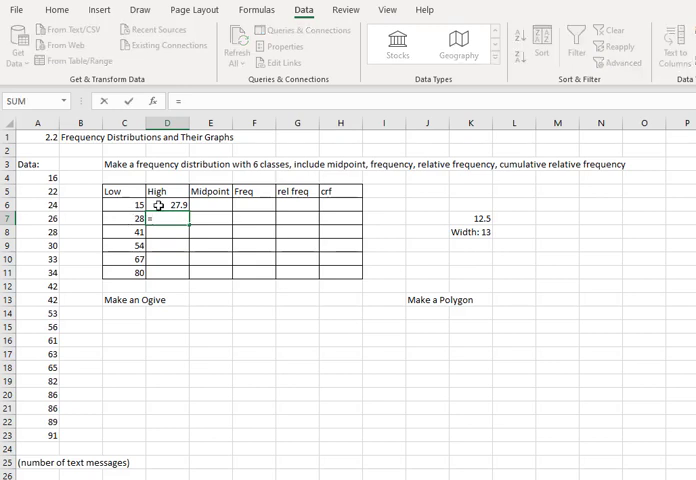
text(=D6+1)
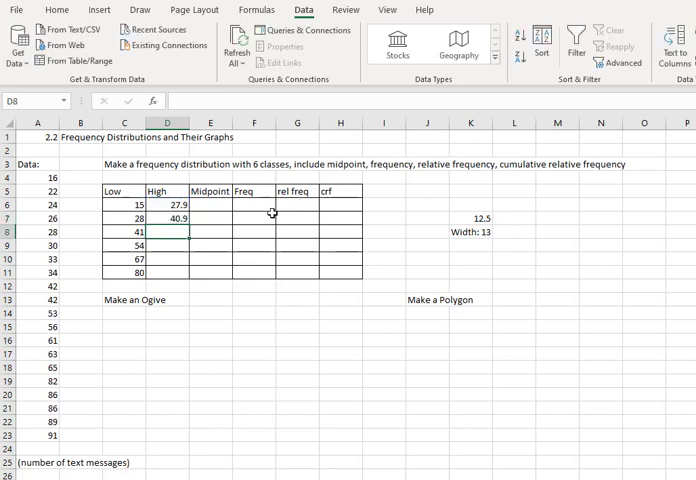
mouse_move(153, 219)
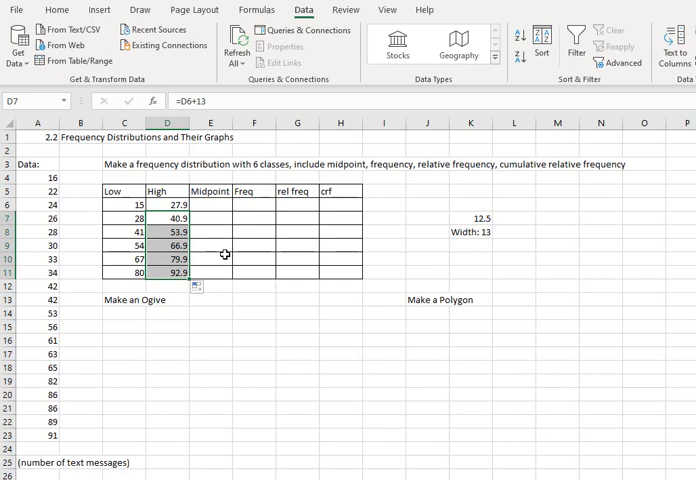
click(210, 198)
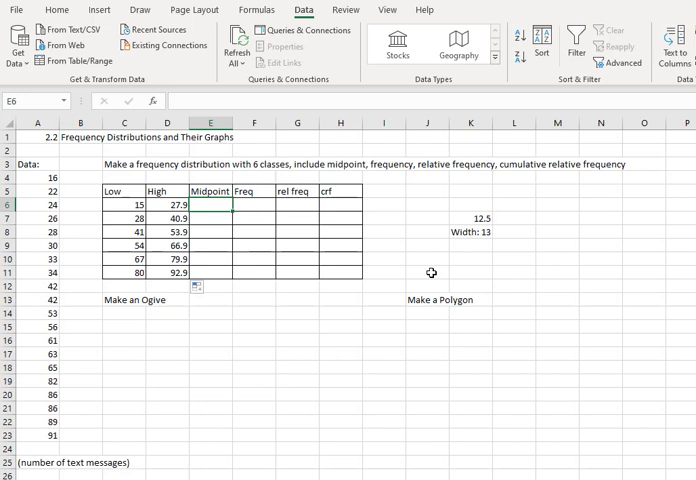
Enter midpoint formula =(C6+C7)/2 and fill down, giving 21.5 through 86.5.
text(=)
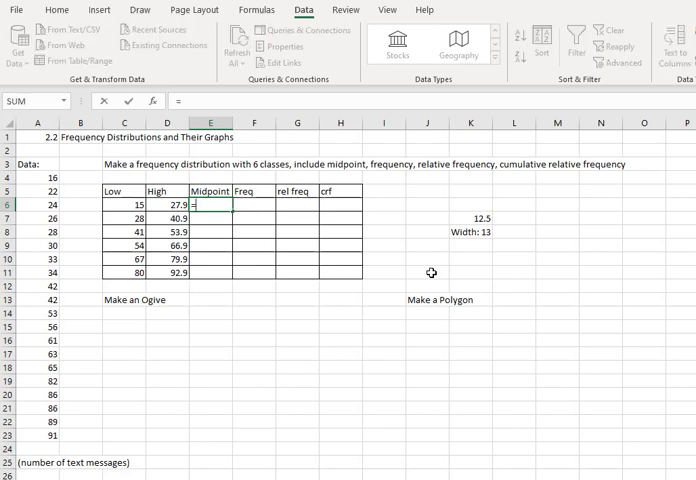
text(()
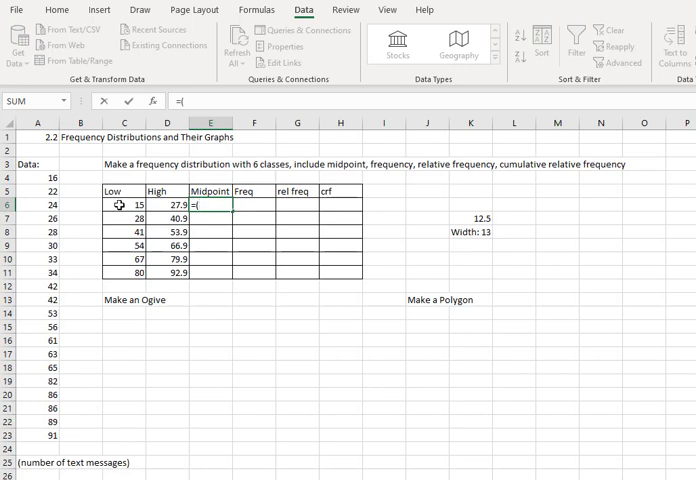
click(124, 204)
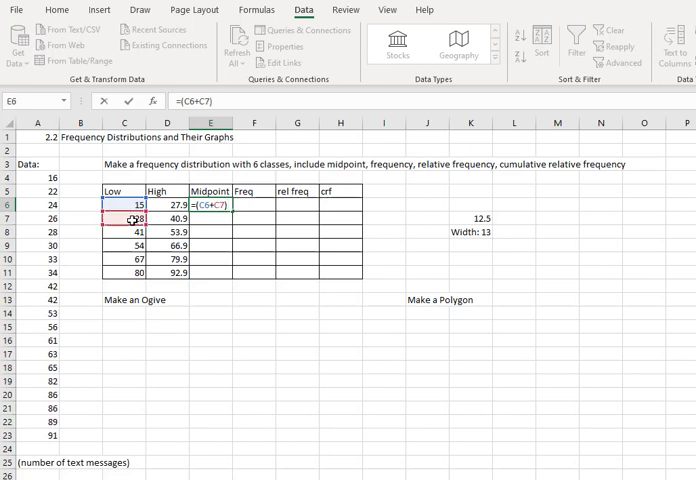
text(/2)
click(210, 218)
text(=E6)
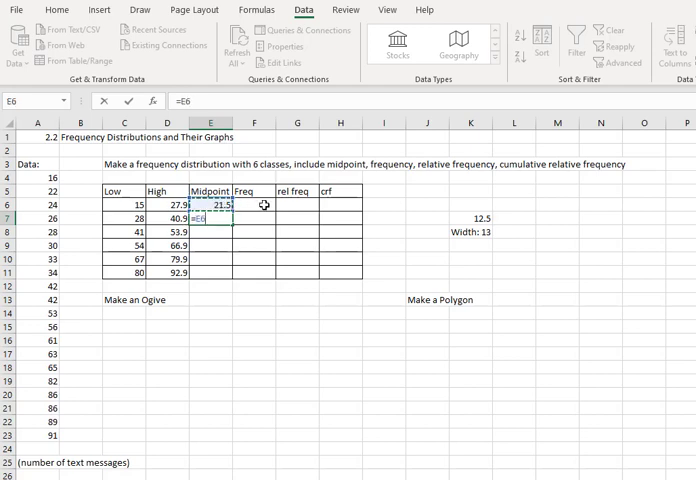
key(Enter)
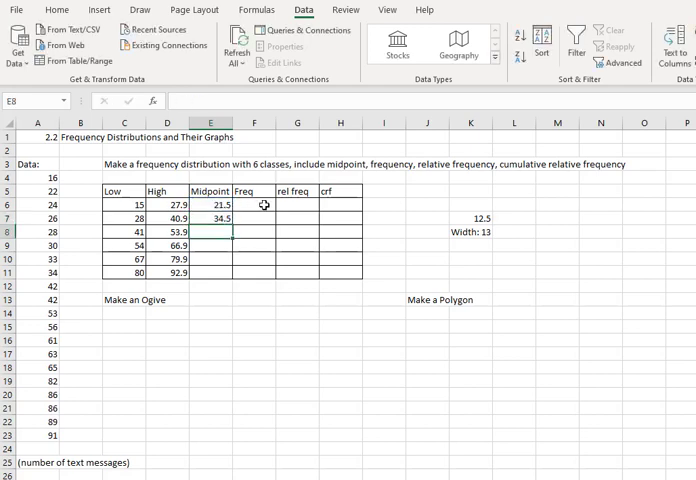
click(214, 218)
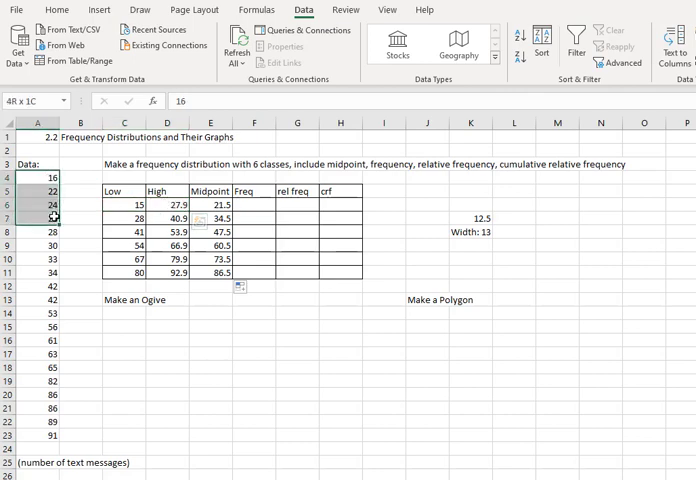
Shade the first four classes' data yellow/green and enter frequencies 4, 4, 3, 4.
click(57, 9)
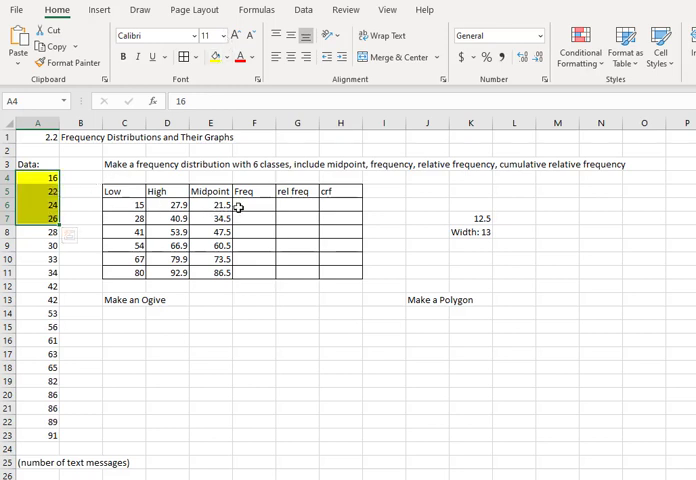
text(4)
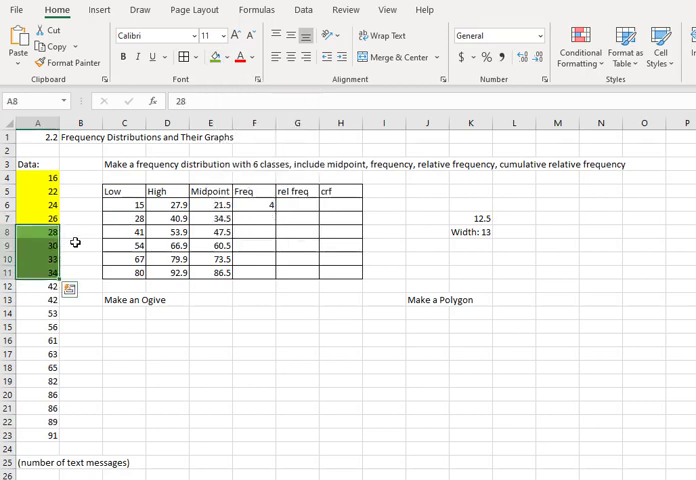
click(257, 205)
text(4)
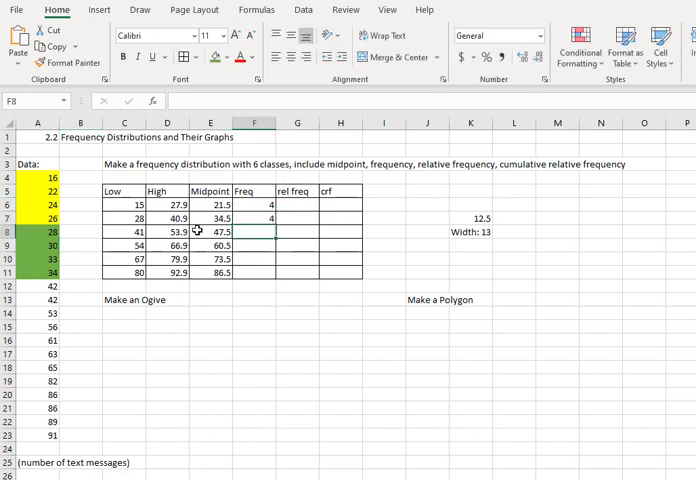
mouse_move(36, 290)
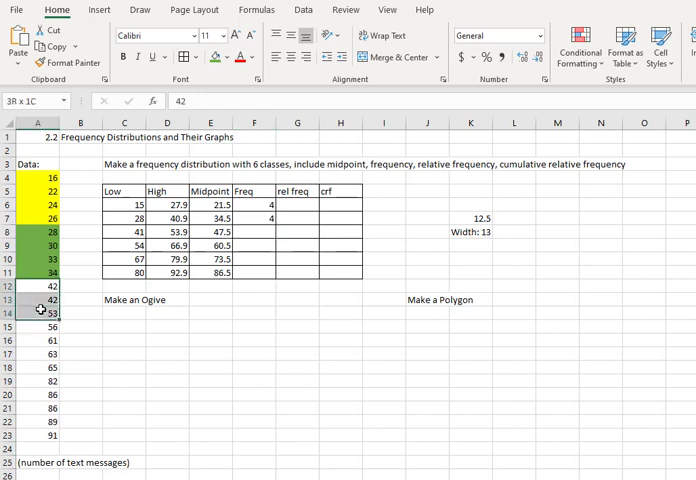
click(221, 57)
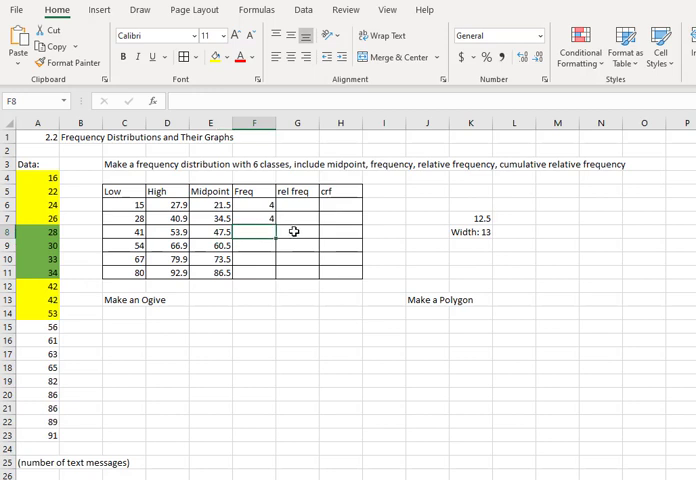
text(3)
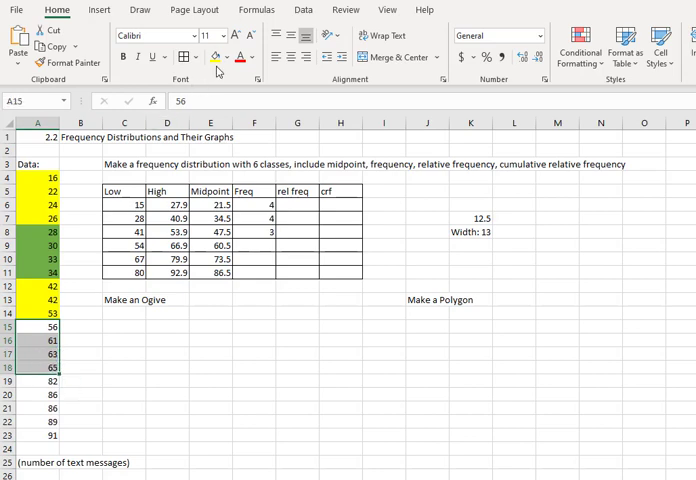
click(222, 56)
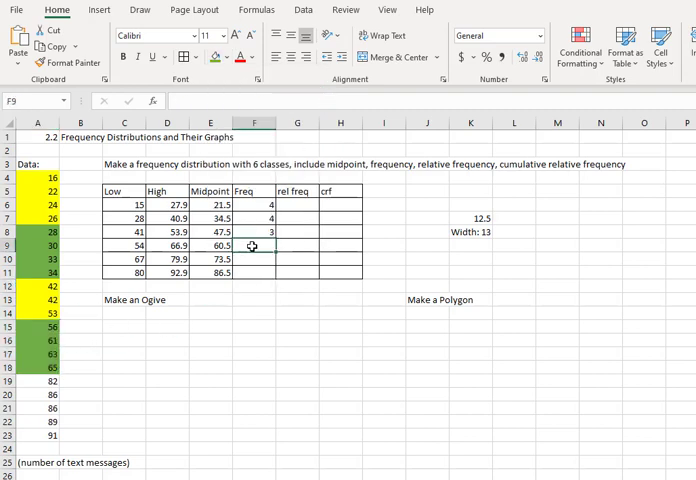
text(4)
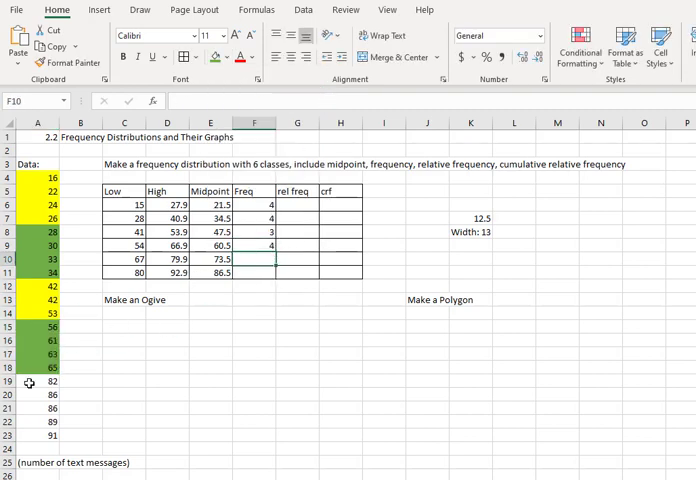
Enter frequencies 0 and 5 for the last two classes, shading the last class yellow.
click(38, 383)
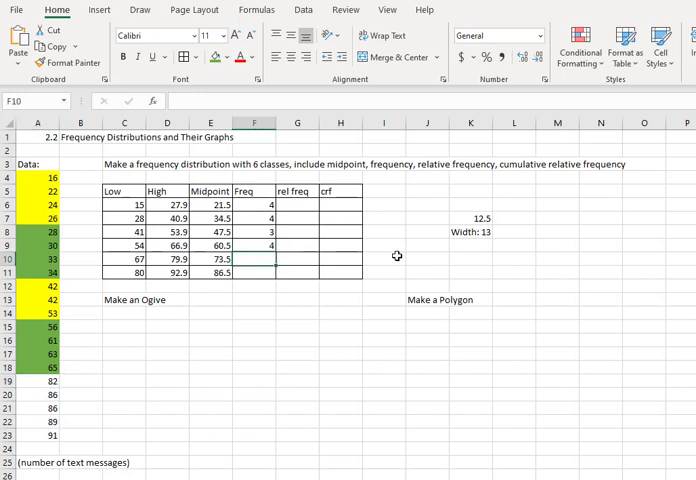
text(0)
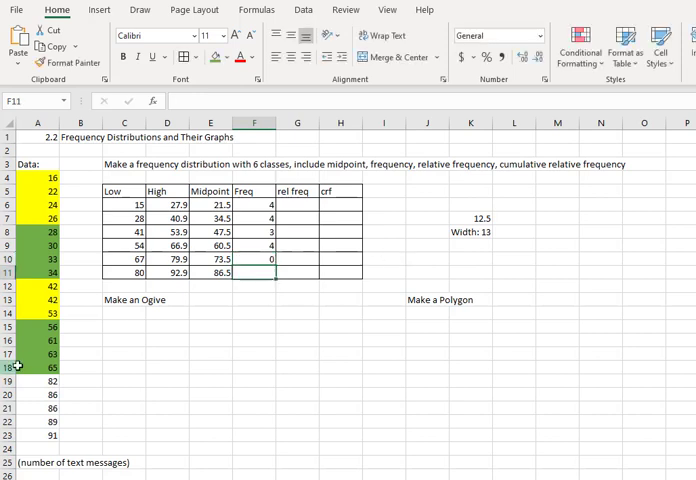
click(37, 379)
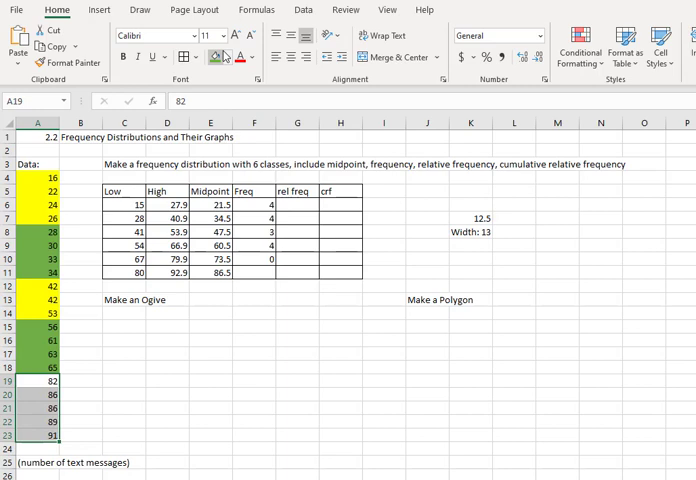
click(225, 57)
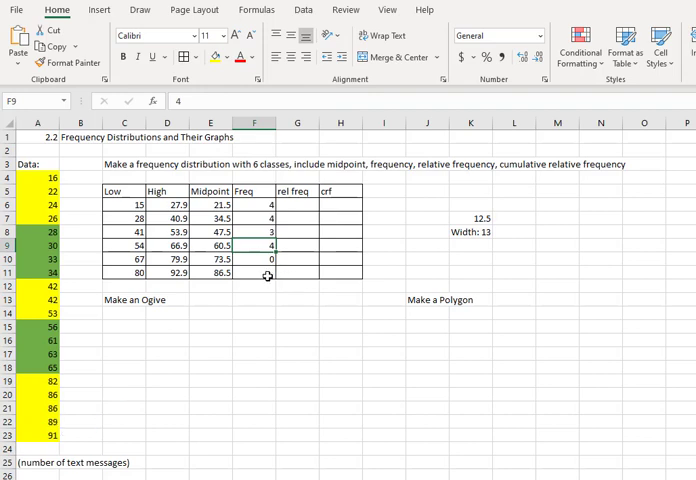
text(5)
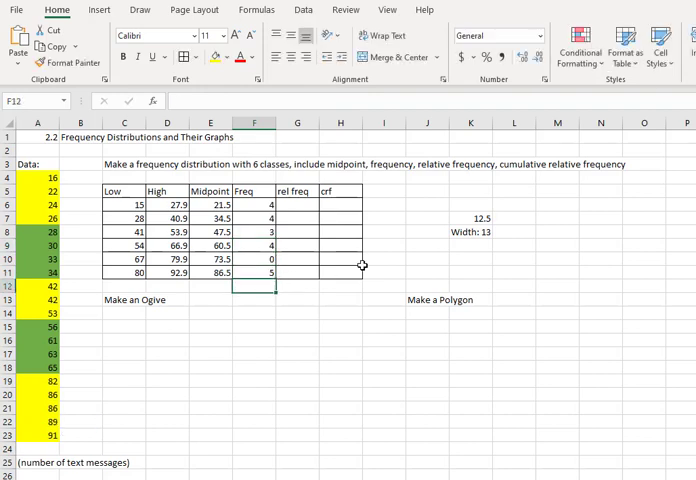
text(=)
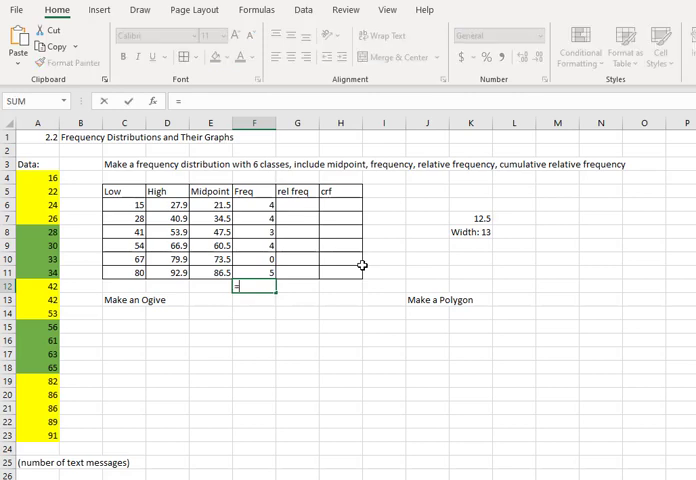
Total the frequencies in F12 with =SUM(F6:F11), giving 20.
text(sum()
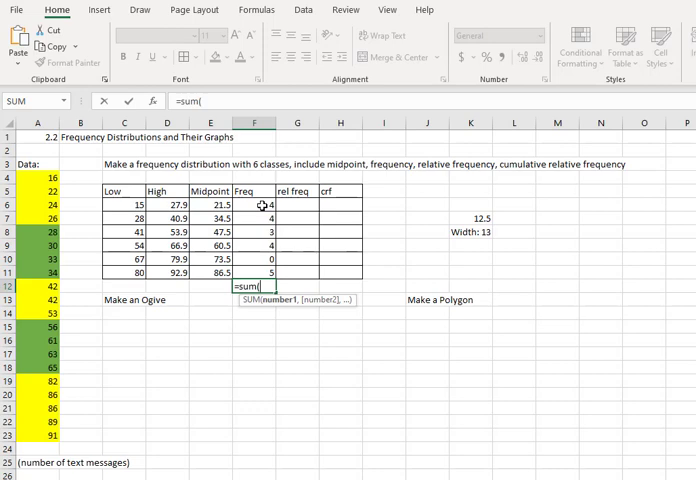
drag(256, 205, 256, 274)
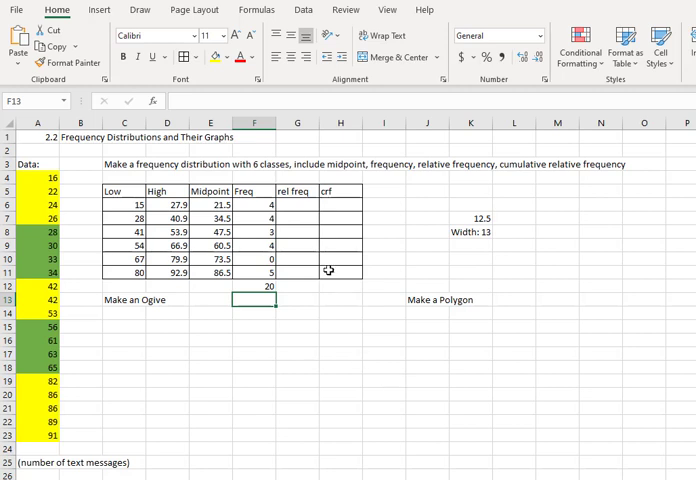
click(297, 205)
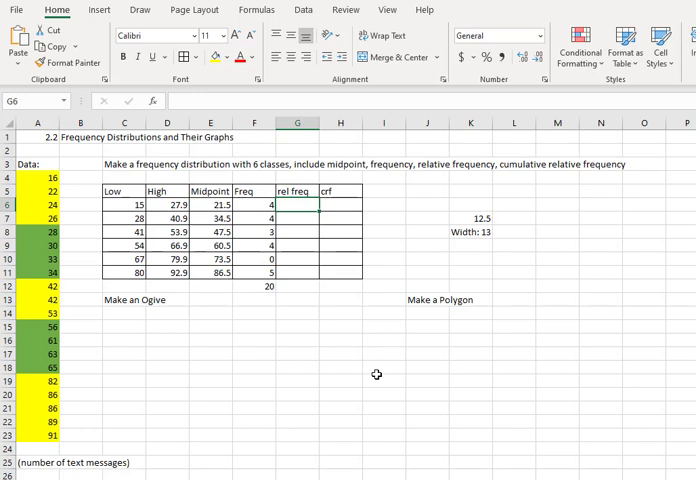
Enter =F6/20 in G6 and fill down, giving 0.2, 0.2, 0.15, 0.2, 0, 0.25.
text(=F6)
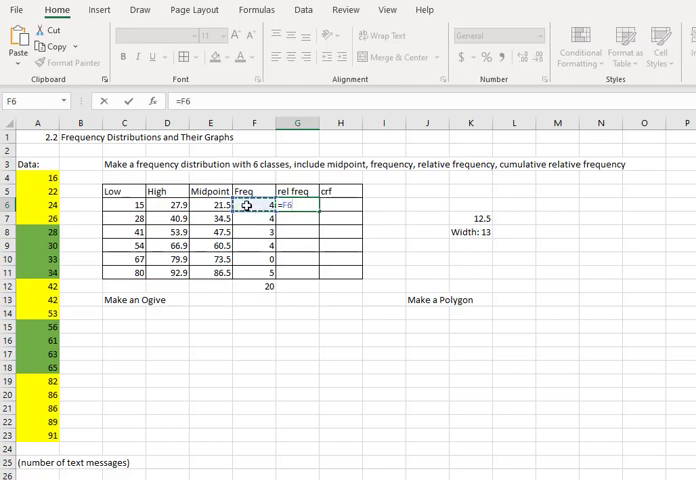
text(/)
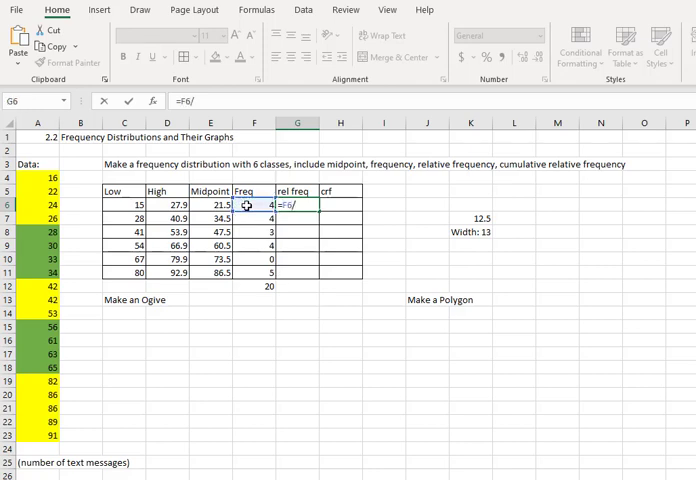
text(20)
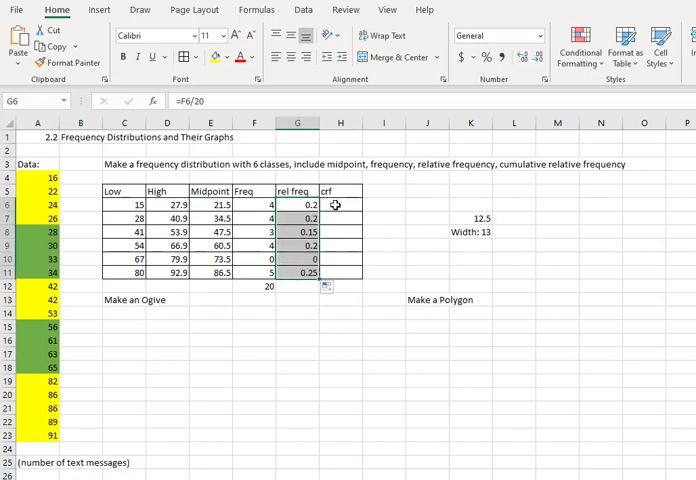
click(340, 204)
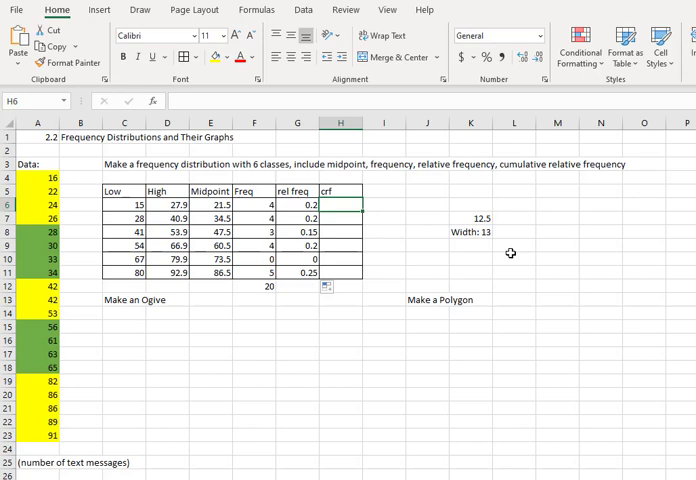
Start the crf column at 0.2 and fill cumulative sums down to 1.
text(0.2)
click(341, 218)
text(=)
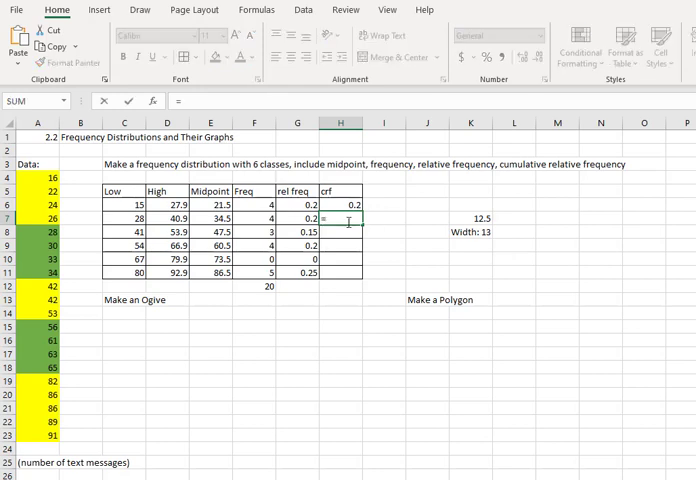
click(341, 205)
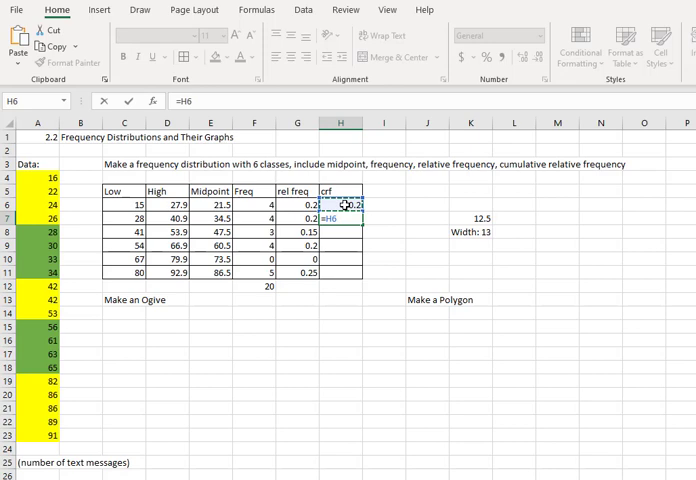
text(+G7)
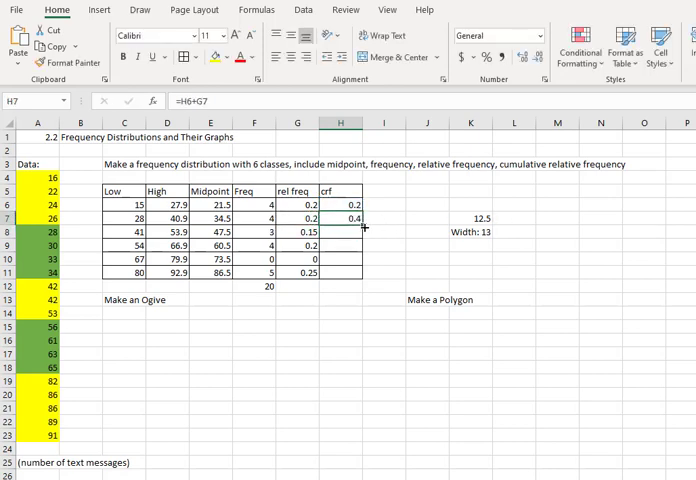
drag(340, 217, 340, 286)
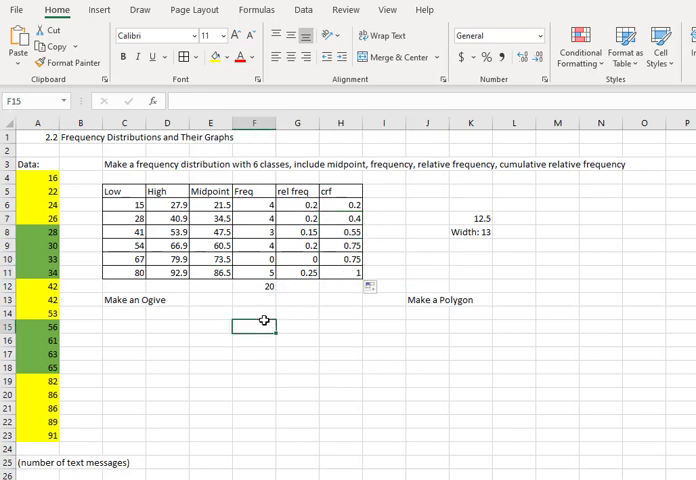
click(210, 297)
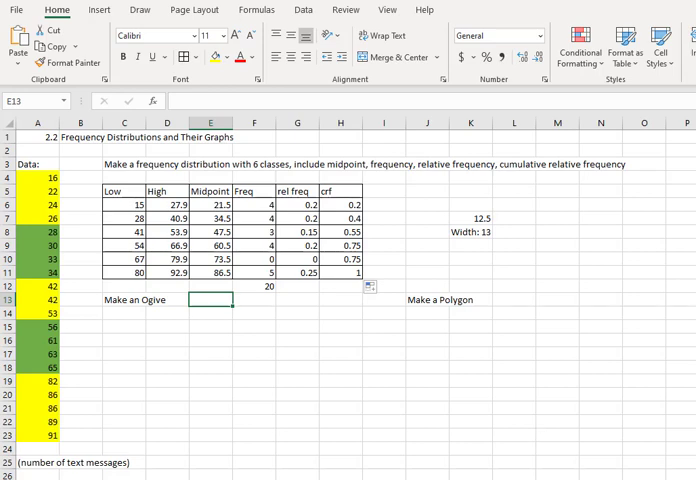
Type '(upper,crf)' beside Make an Ogive and select the High values D6:D11.
text(()
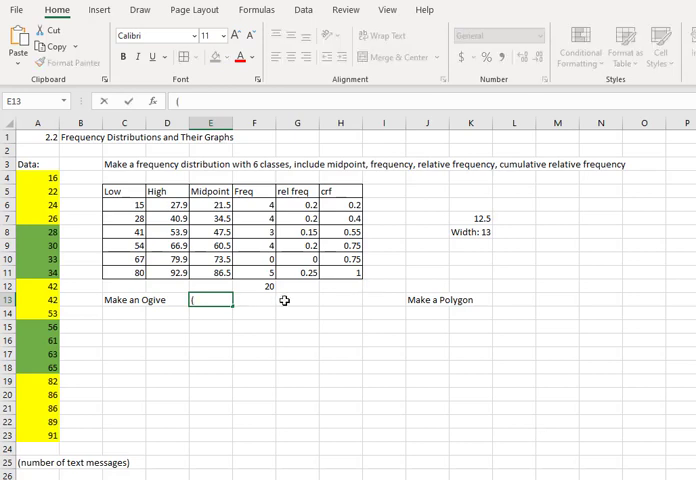
text(upper,)
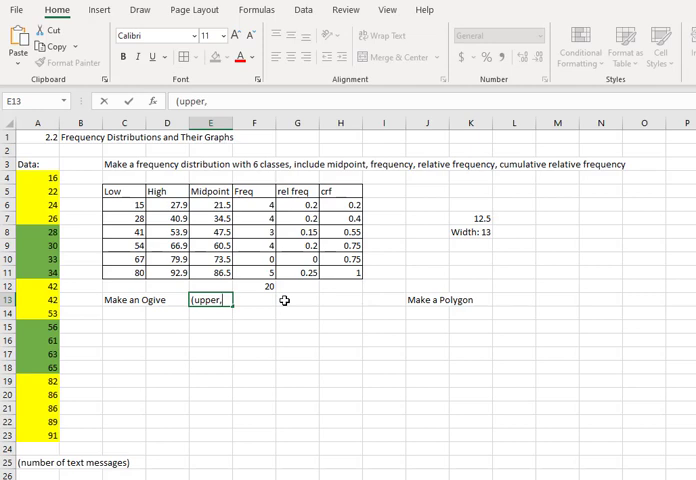
text(crf)
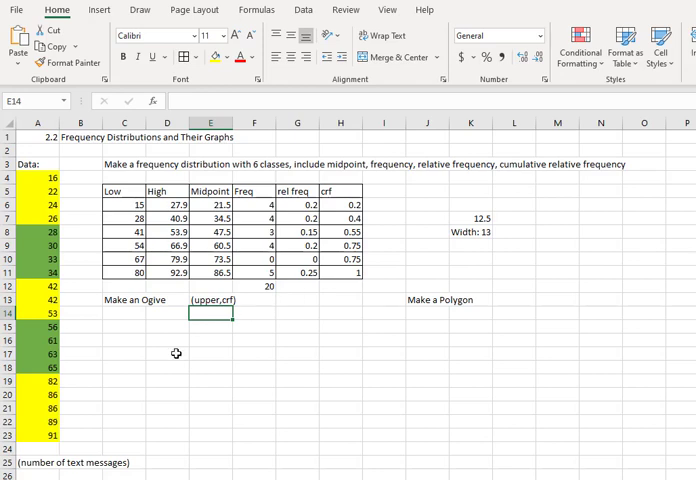
click(168, 353)
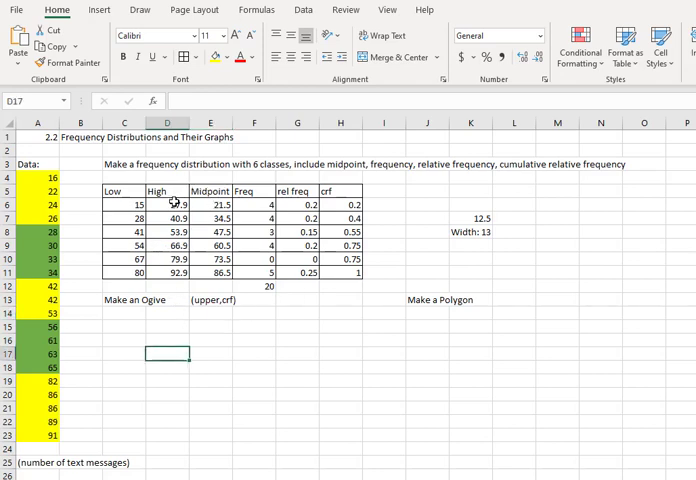
drag(168, 204, 168, 272)
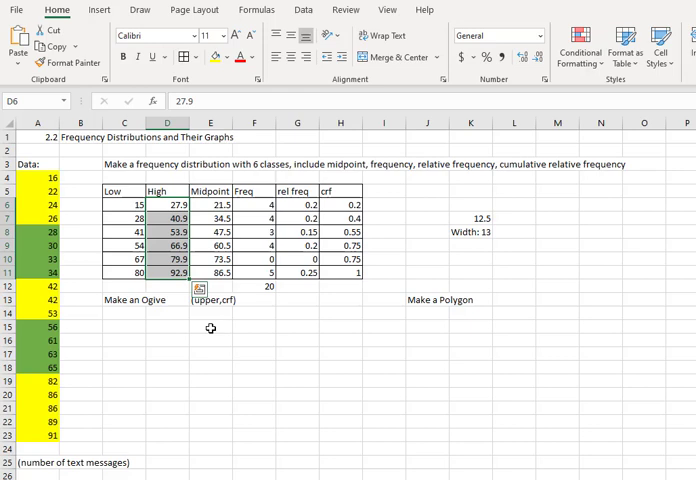
mouse_move(266, 270)
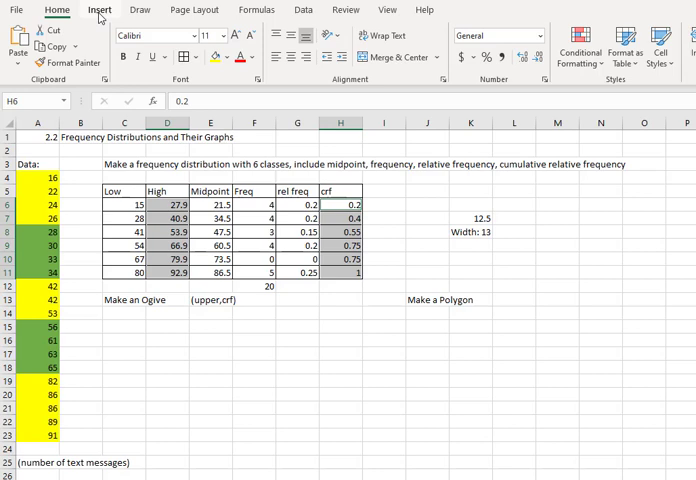
Insert a scatter chart with straight lines and markers plotting crf against the High limits.
click(99, 10)
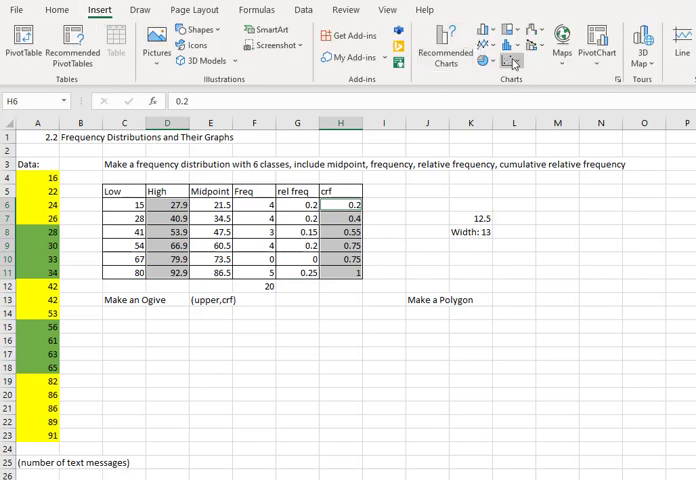
click(507, 71)
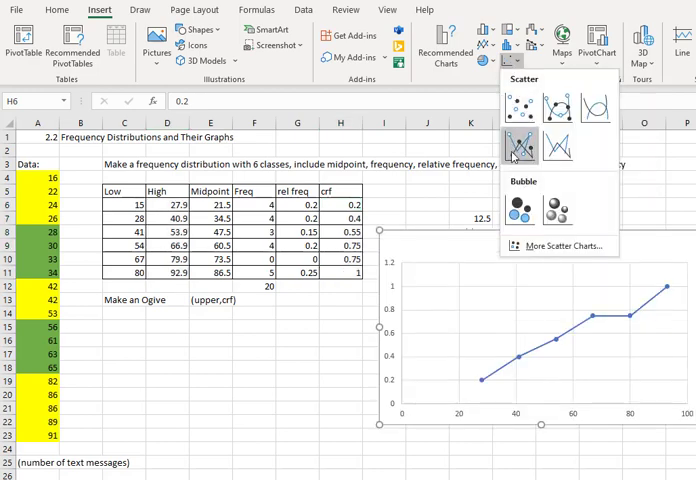
mouse_move(512, 150)
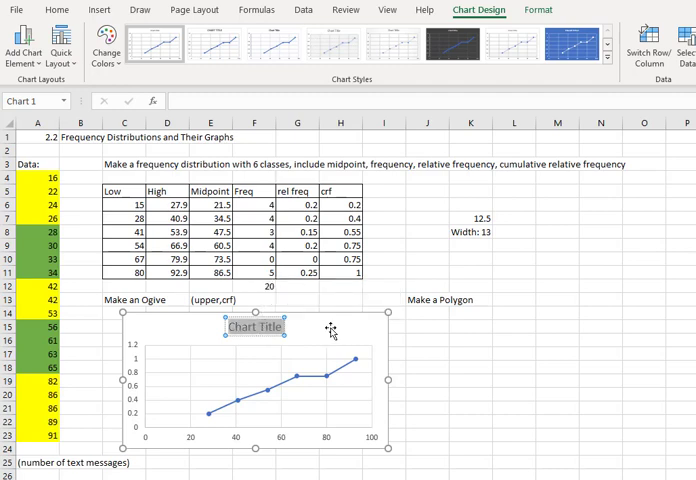
mouse_move(331, 333)
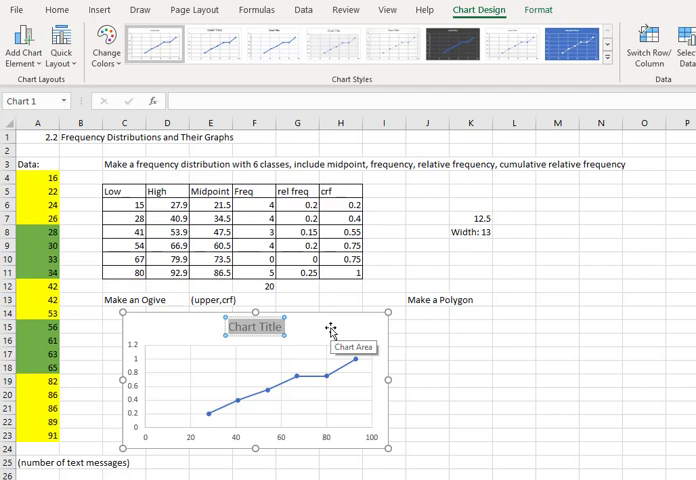
Title the ogive 'Number of Text Message' with axis titles 'Number of Text' and 'CRF'.
text(Number of Text Message)
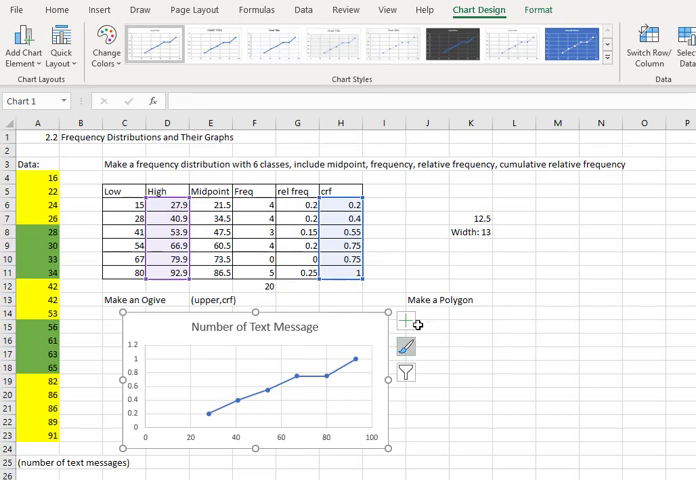
mouse_move(408, 325)
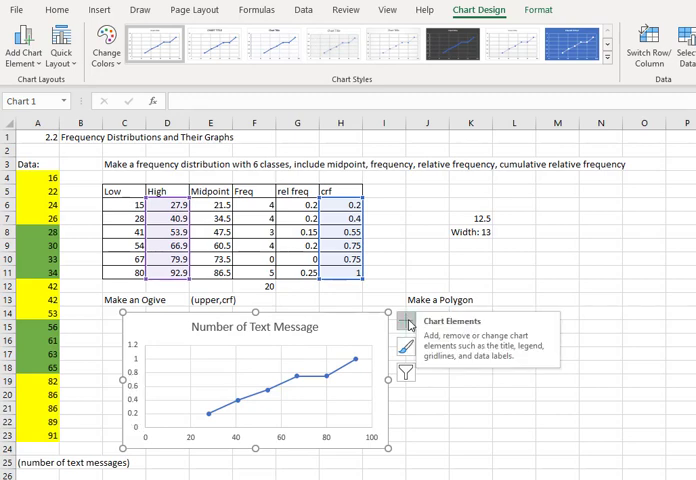
click(408, 324)
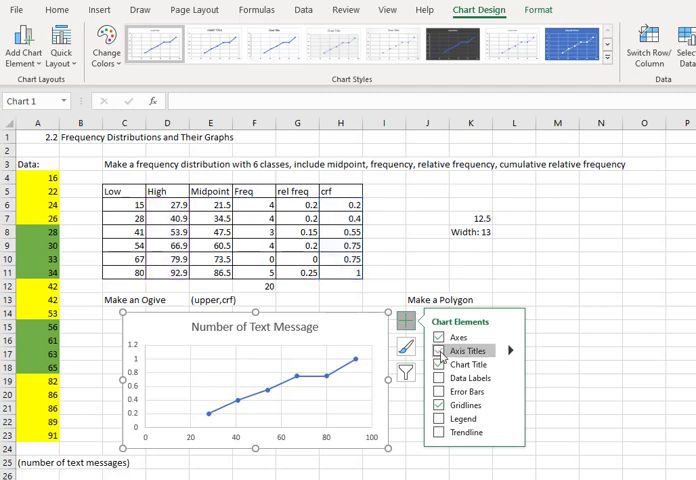
click(427, 354)
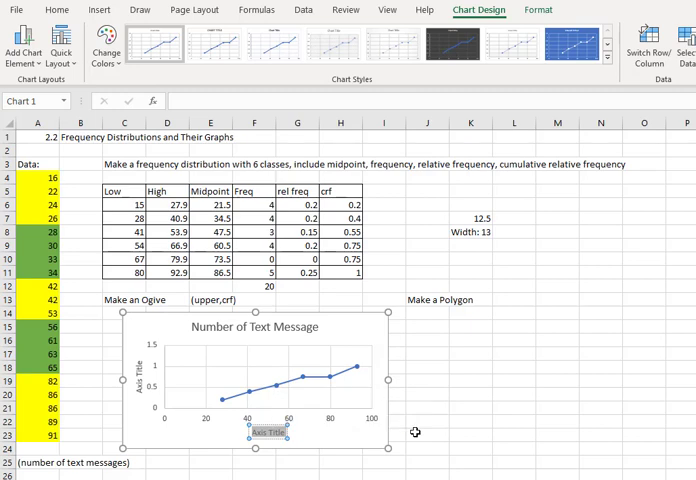
text(Number of Text)
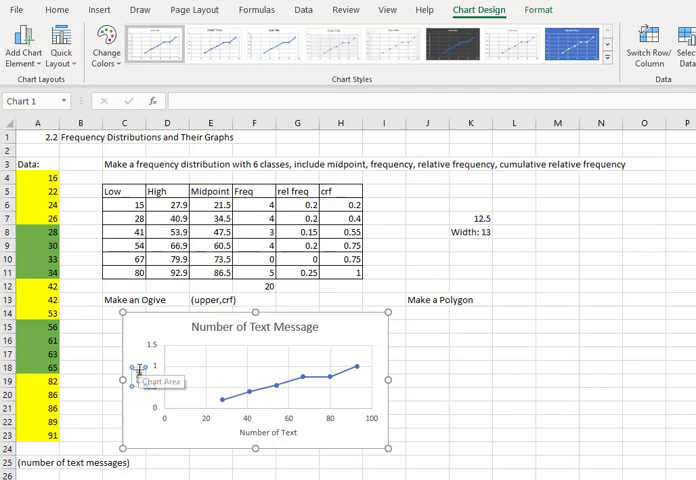
click(462, 379)
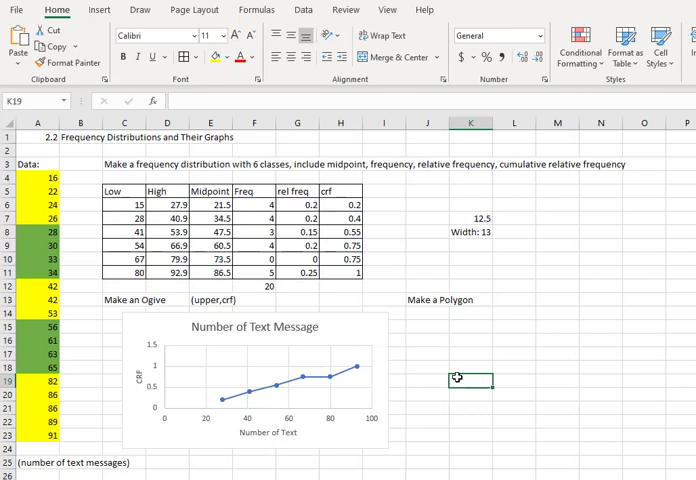
click(512, 300)
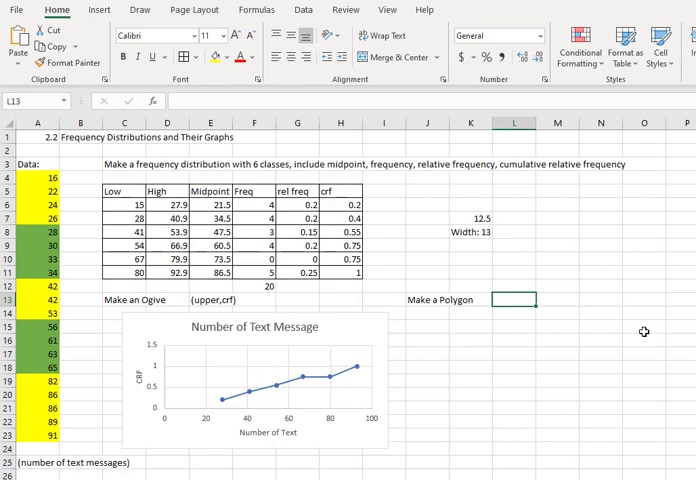
Type the note '(midpoint, frequency)' in L13 beside the Make a Polygon label.
text(()
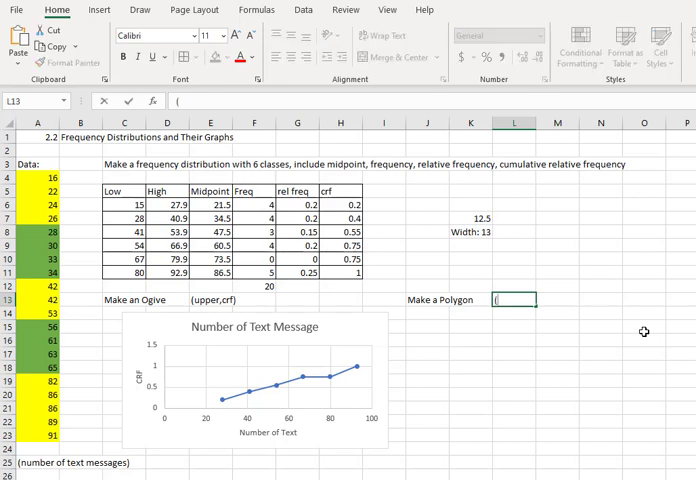
text(midpoint)
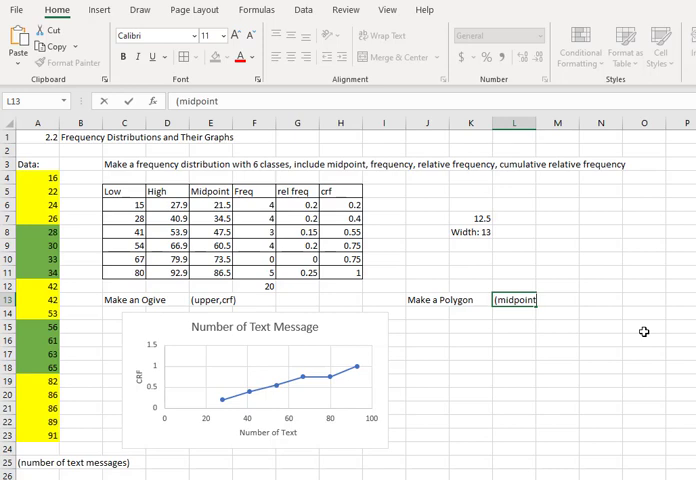
text(, frequency)
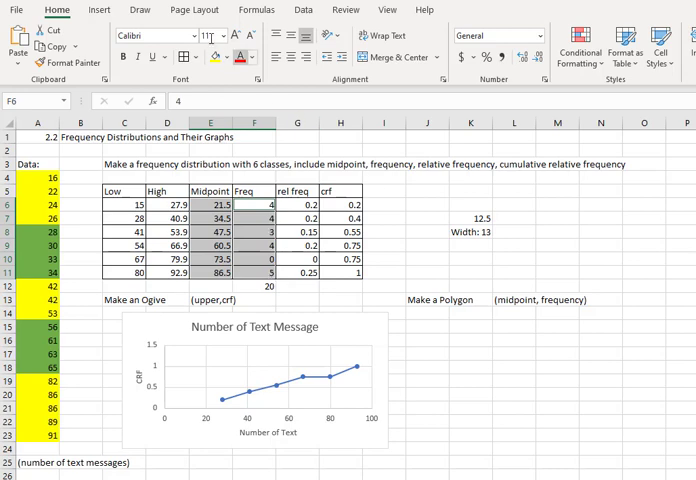
Insert a scatter chart with straight lines and markers plotting frequency against midpoint.
click(99, 9)
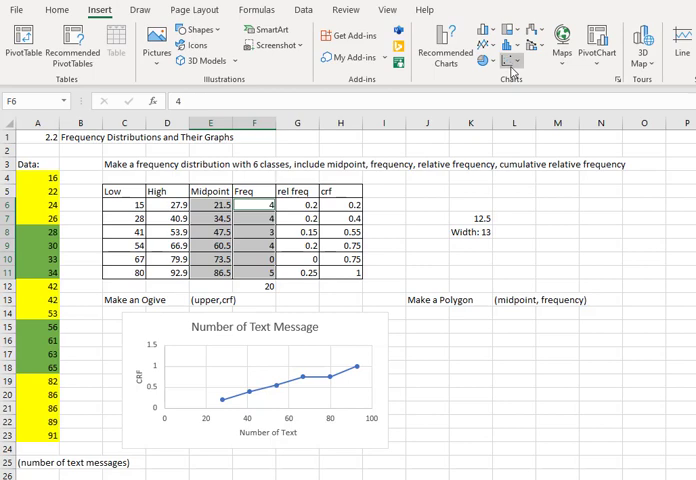
click(511, 63)
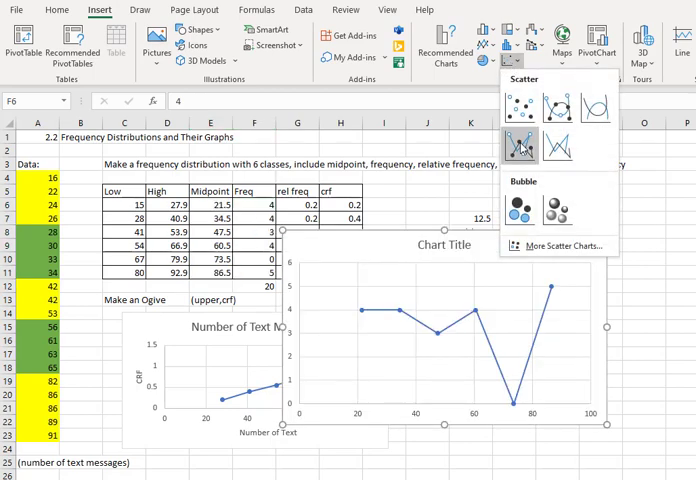
click(508, 143)
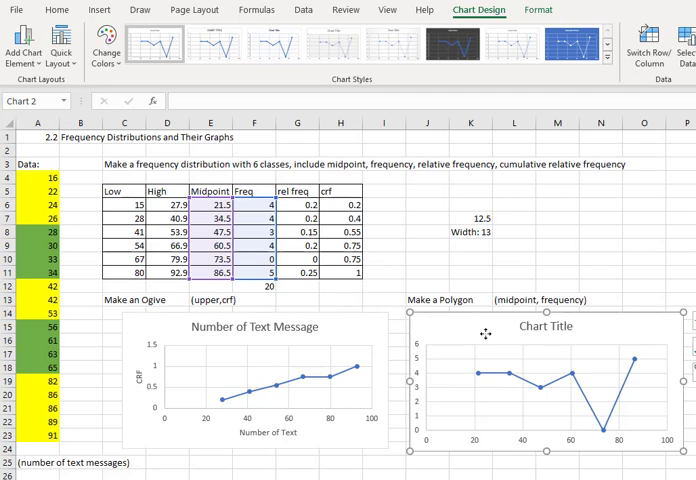
Title the polygon chart 'Number of Text Messages' with axis titles 'Number of Text' and 'Frequency'.
click(546, 327)
text(Number of Text Messages)
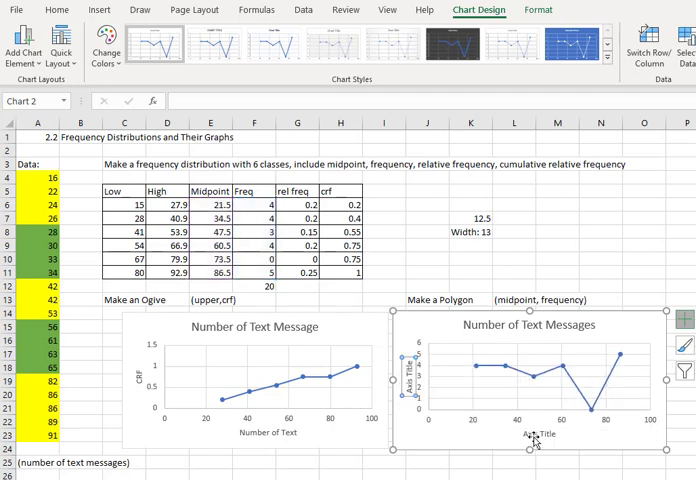
click(535, 437)
text(Number of Text)
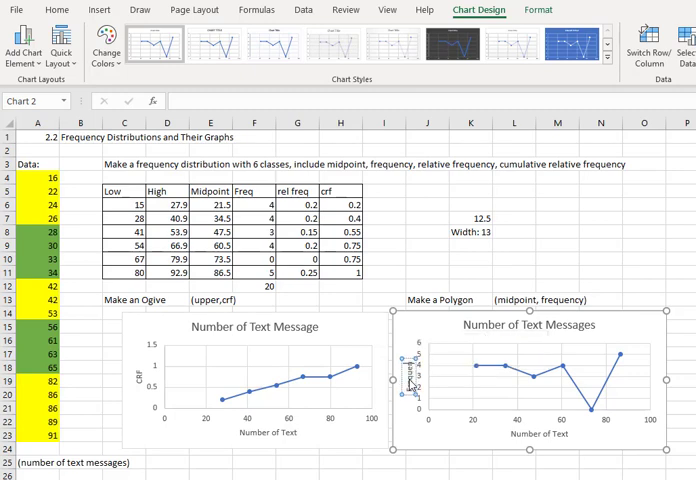
click(379, 217)
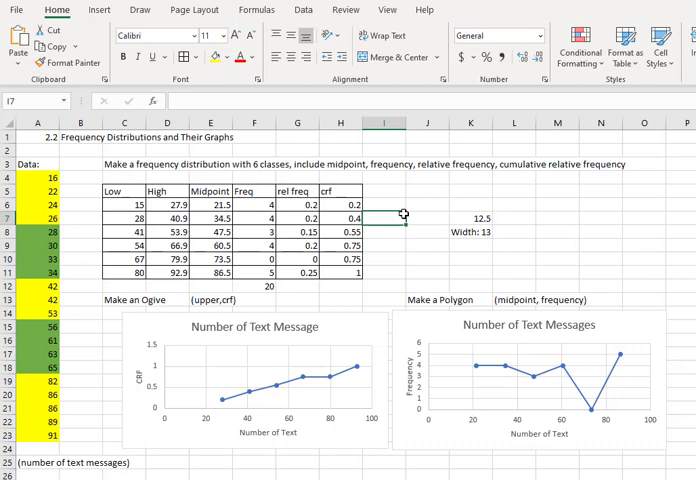
mouse_move(433, 206)
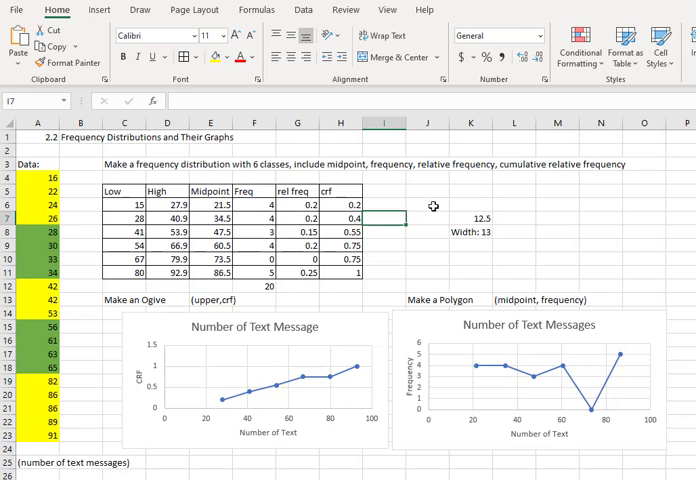